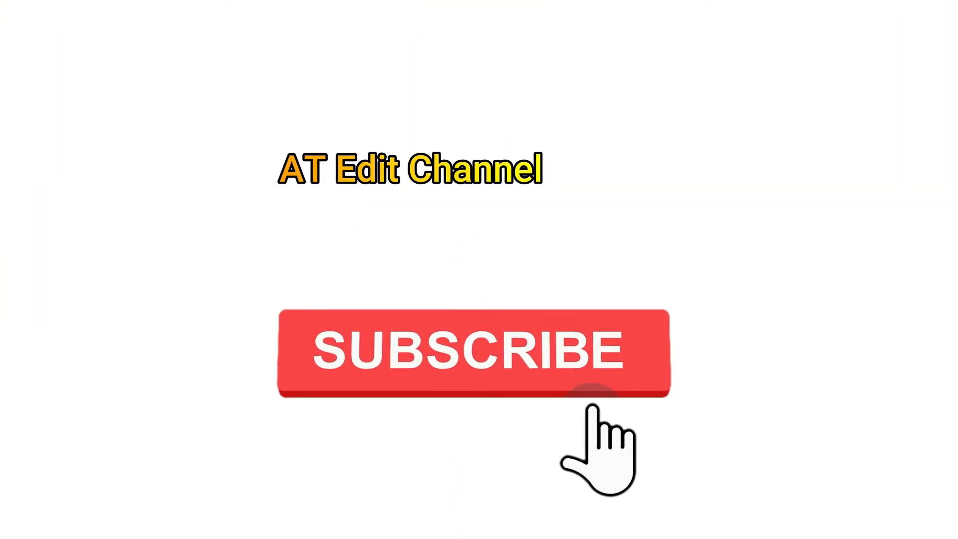
Step: Draw a yellow eye and Alt-drag a copy to the right side of the face
{"action": "left_click", "coordinate": [471, 353]}
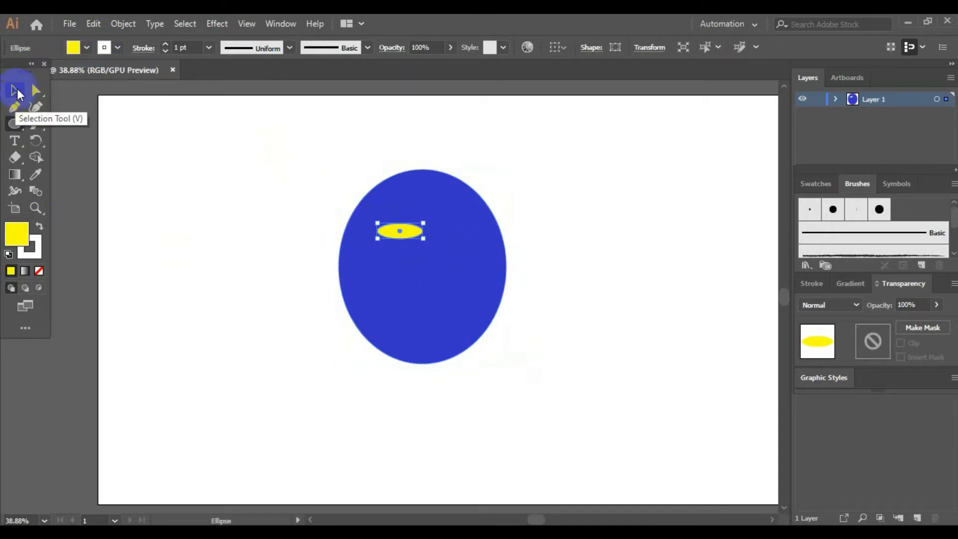
{"action": "left_click_drag", "start_coordinate": [400, 231], "coordinate": [456, 231]}
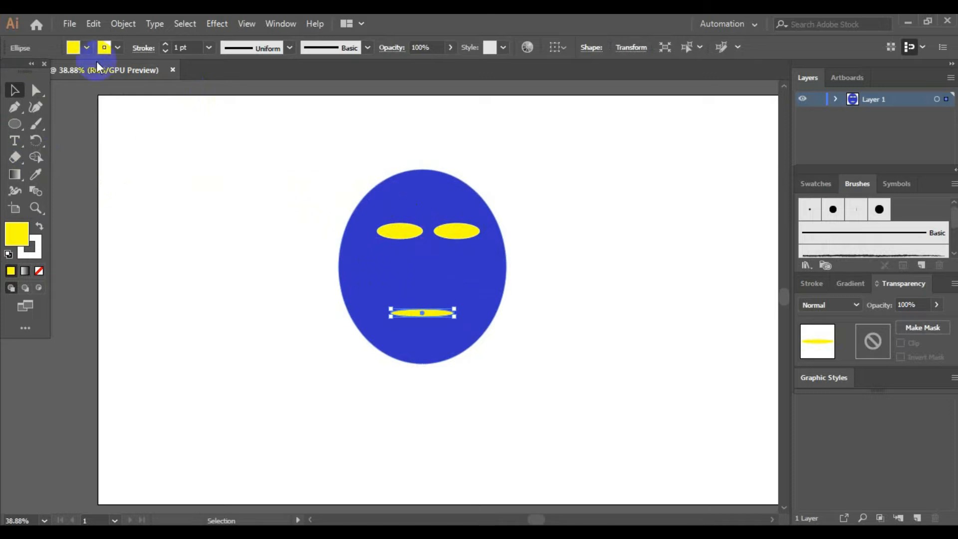
Step: Change the mouth ellipse's fill to white from the Fill swatch dropdown
{"action": "left_click", "coordinate": [86, 48]}
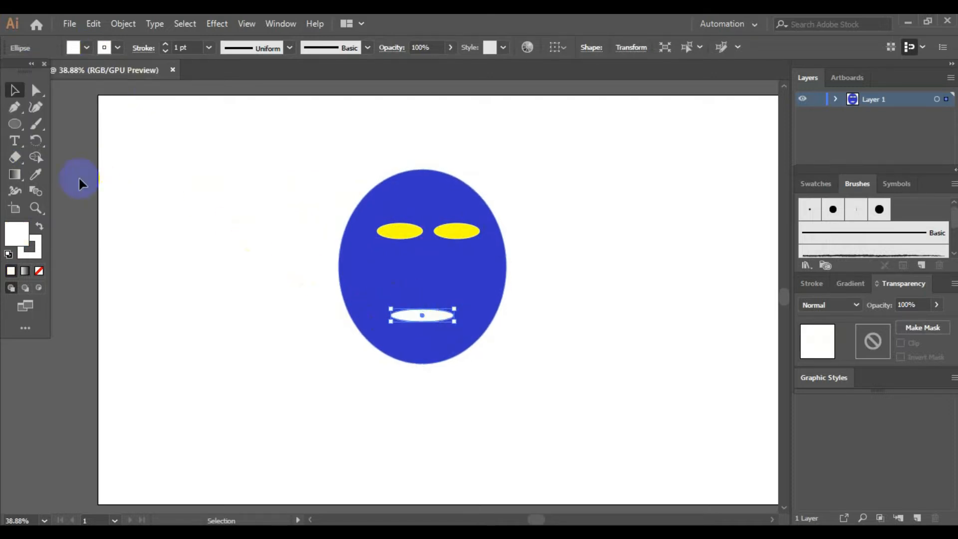
{"action": "left_click", "coordinate": [15, 106]}
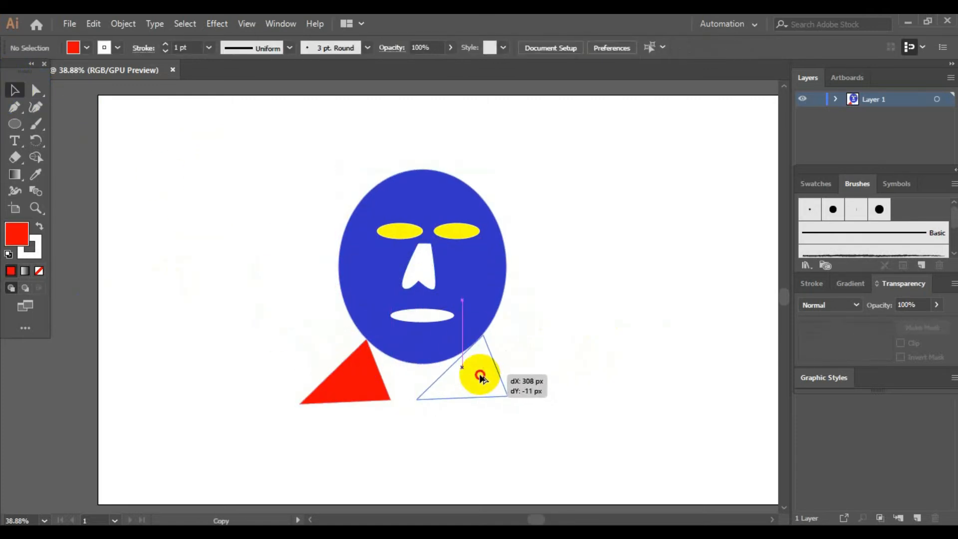
Step: Right-click the copied red triangle on the lower right
{"action": "right_click", "coordinate": [463, 379]}
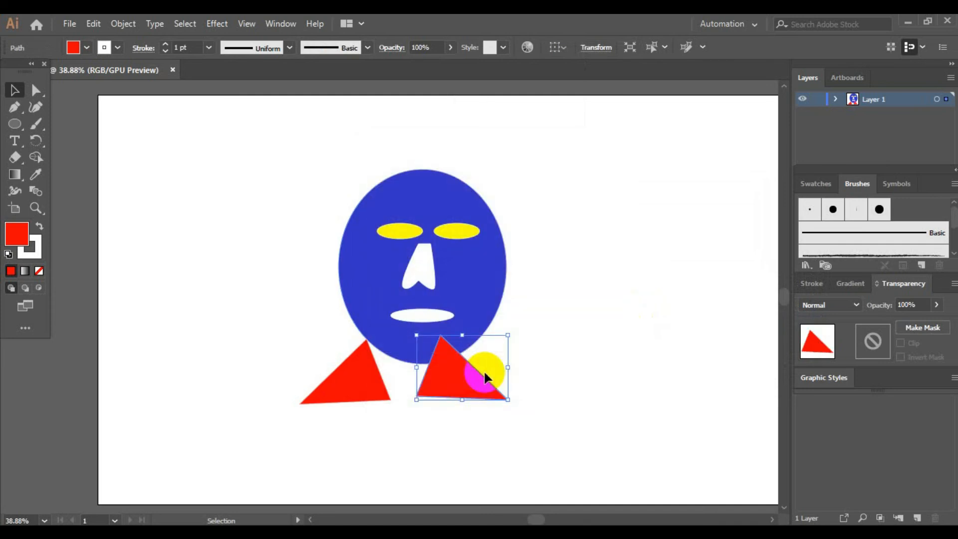
Step: Open the Fill swatch choices for the triangle after reflecting it
{"action": "left_click", "coordinate": [87, 47]}
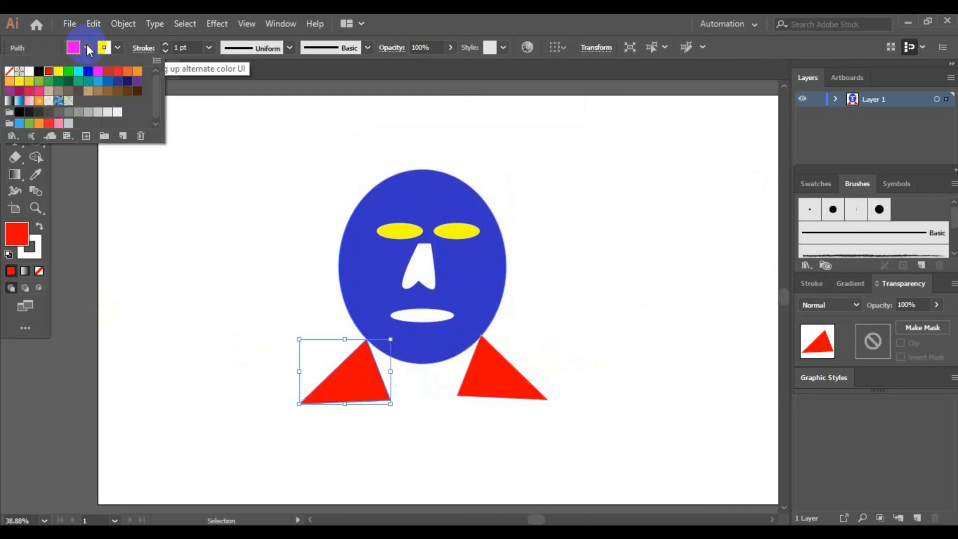